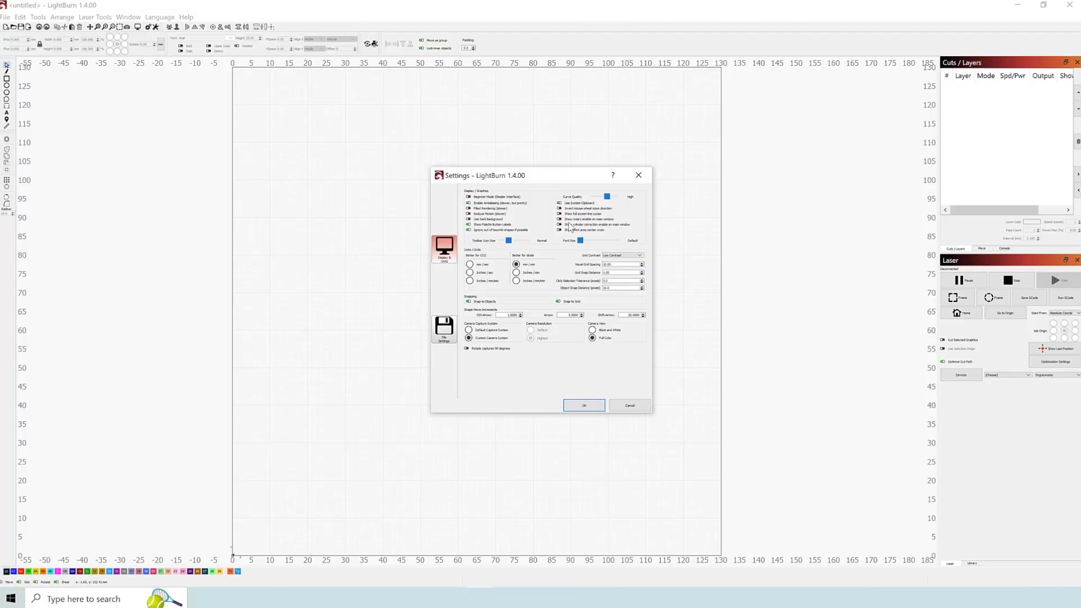
Dismiss the Settings dialog, leaving LightBurn in a smaller, shorter window
click(584, 405)
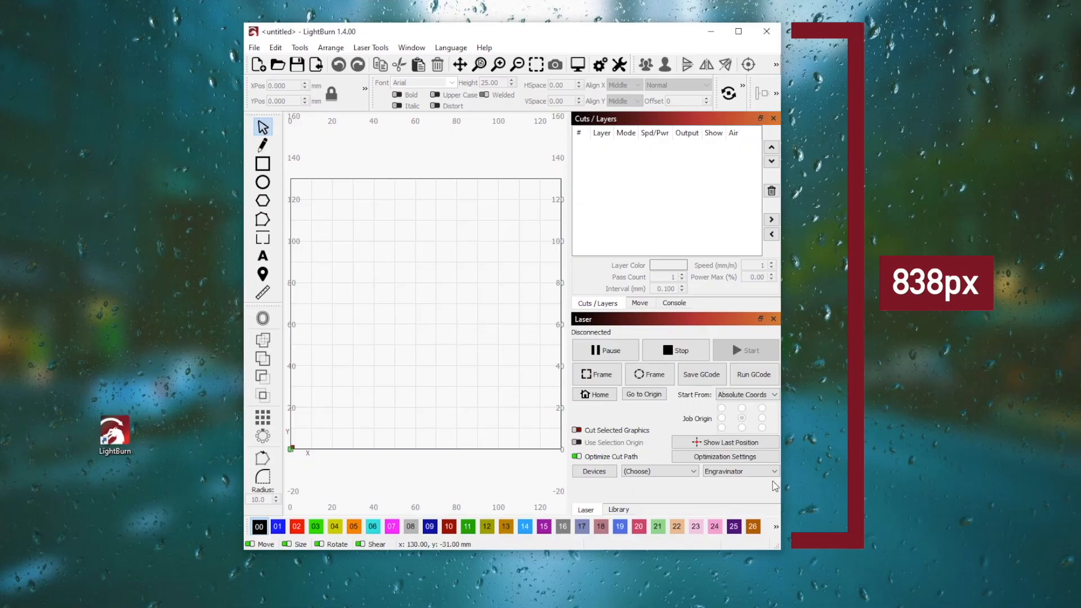
Maximize LightBurn and dock the floating Laser panel onto Library as a tab
click(738, 31)
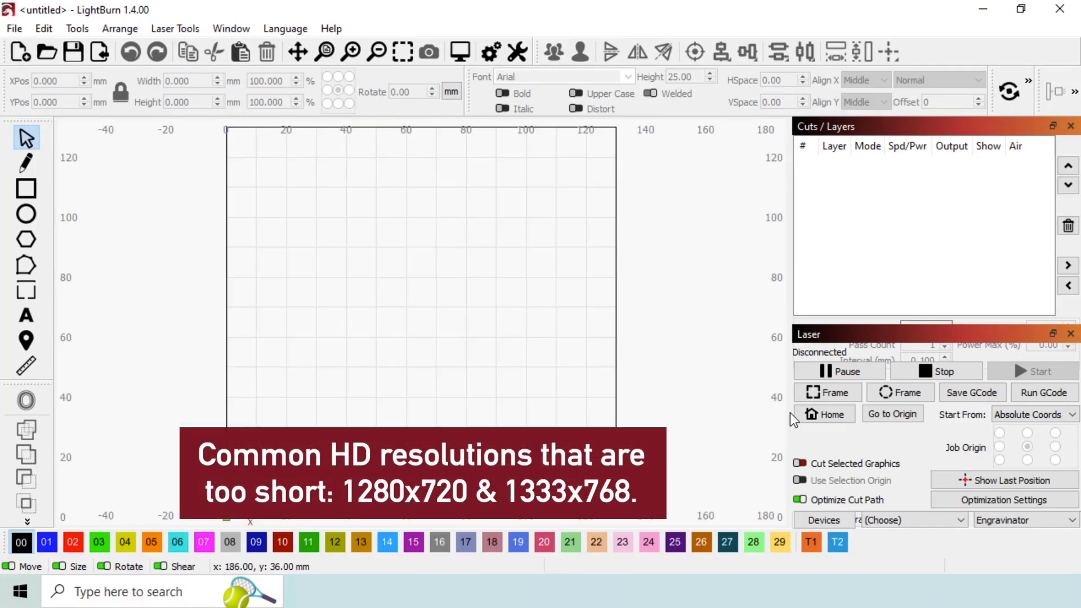
mouse_move(1027, 309)
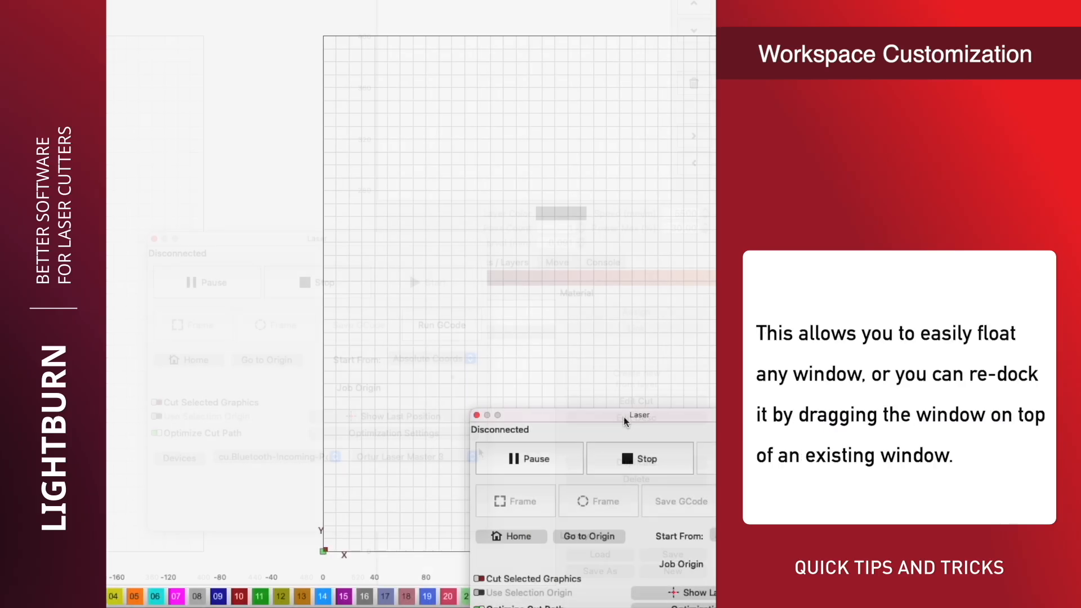
drag(635, 415, 227, 468)
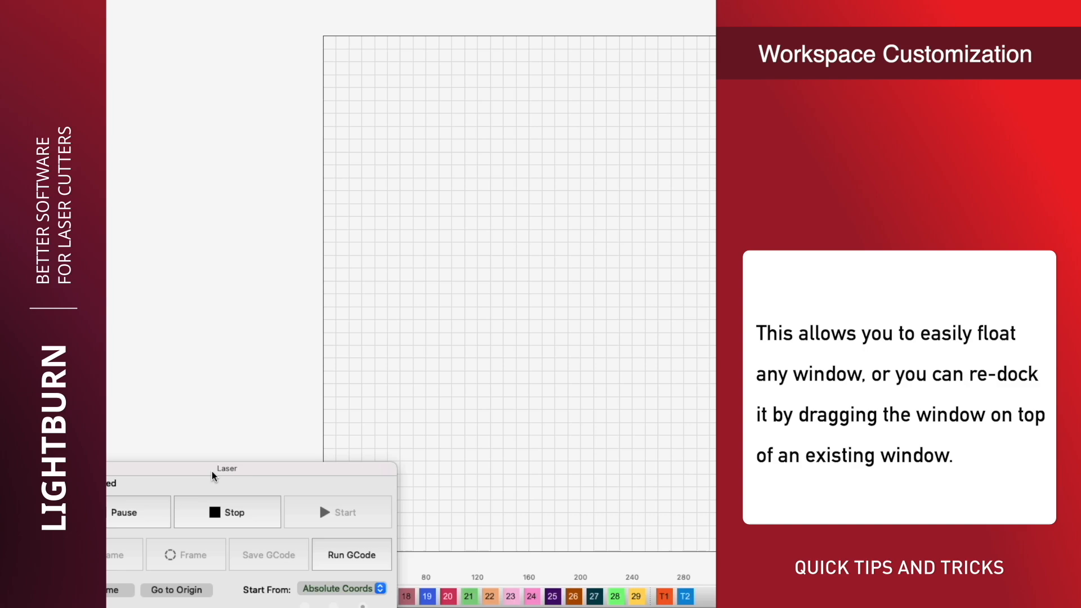
drag(225, 469, 523, 129)
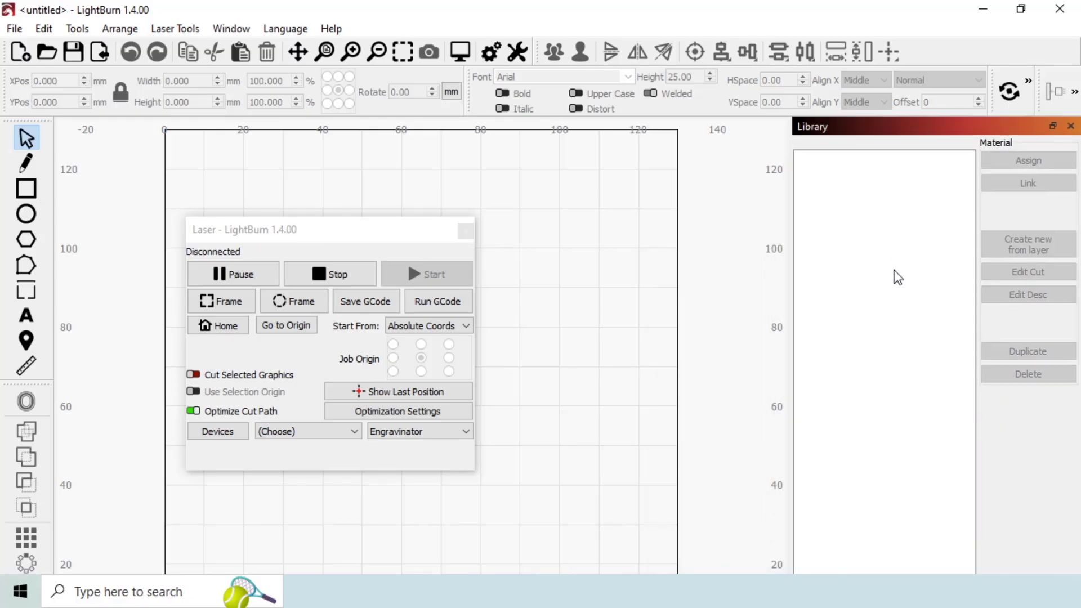
drag(243, 230, 789, 229)
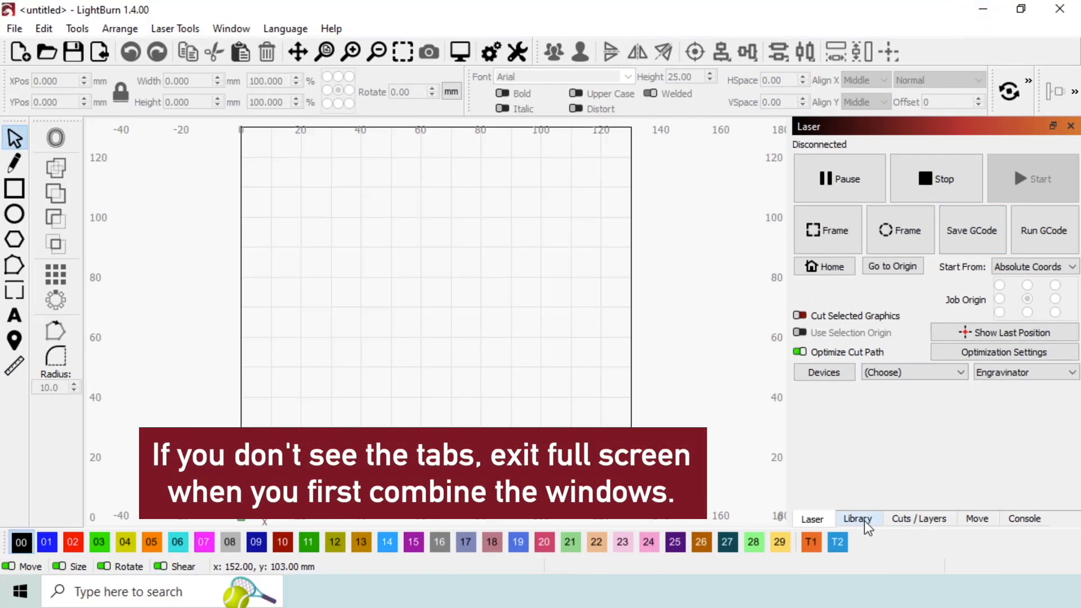
Switch the dock to the Cuts / Layers tab, then to the Library tab
click(919, 519)
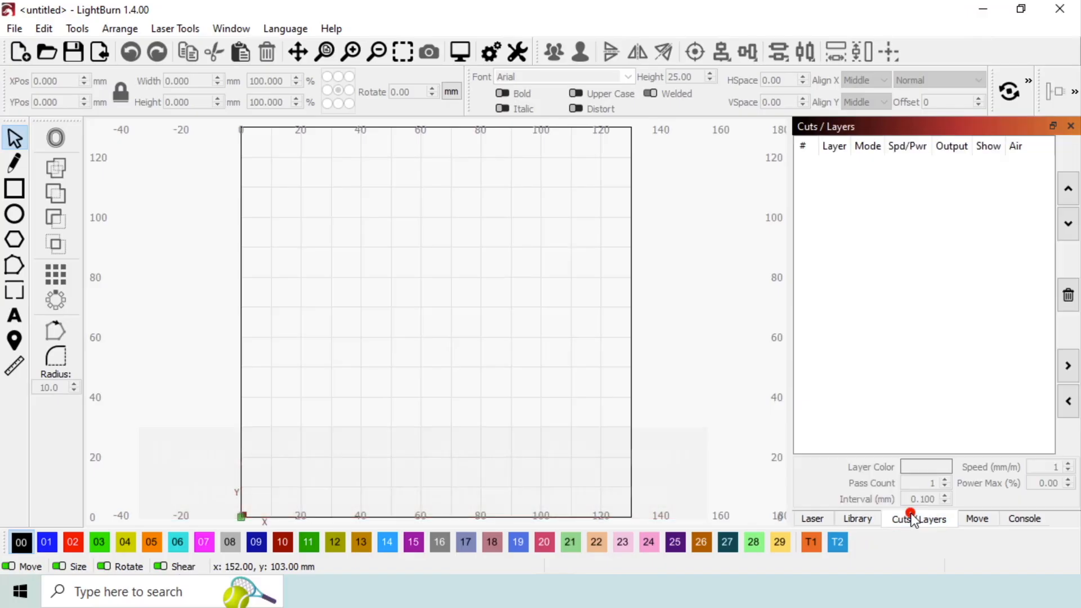
click(857, 519)
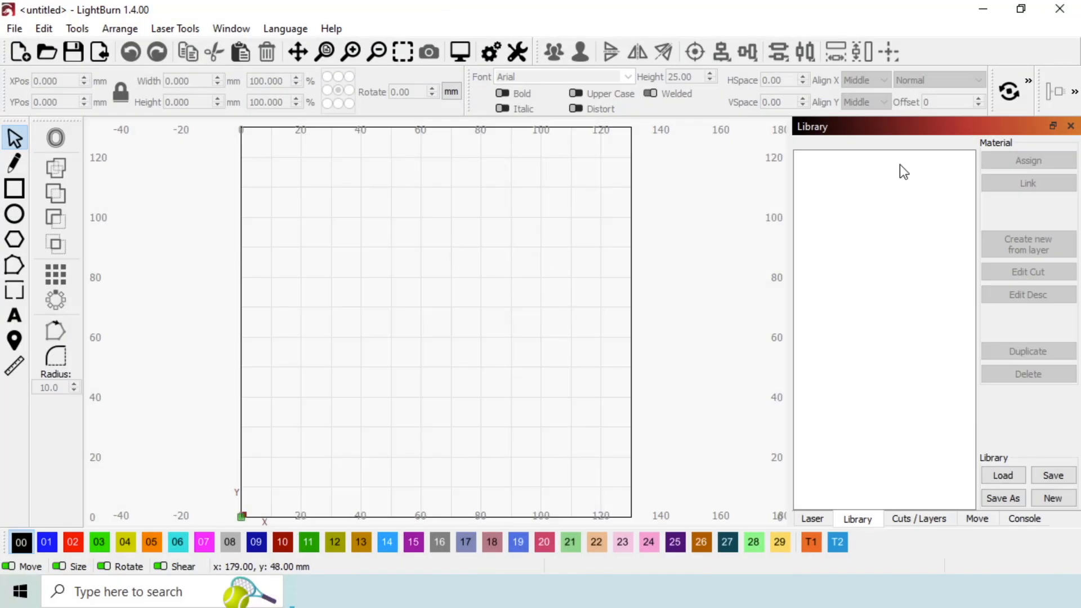
mouse_move(167, 419)
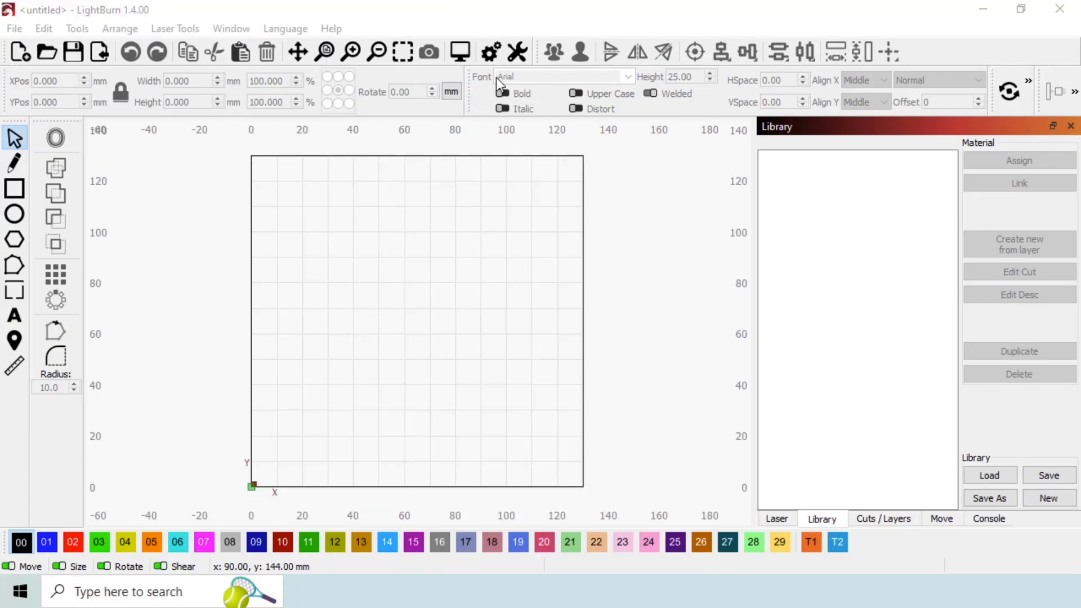
In Settings, set toolbar icon size to Smaller and font size to 10, then apply
click(490, 52)
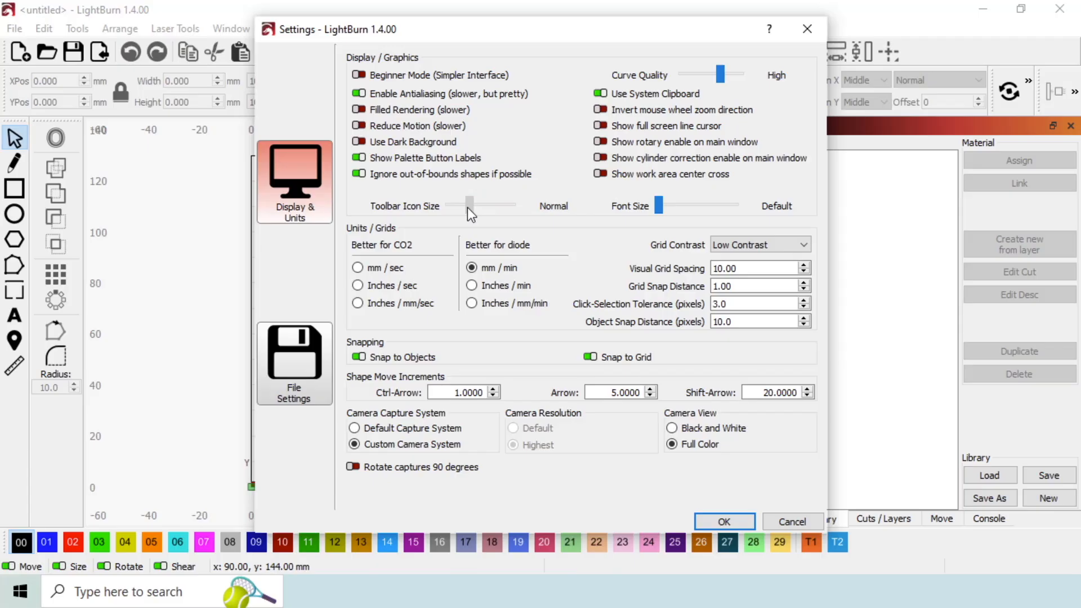
drag(471, 205, 460, 206)
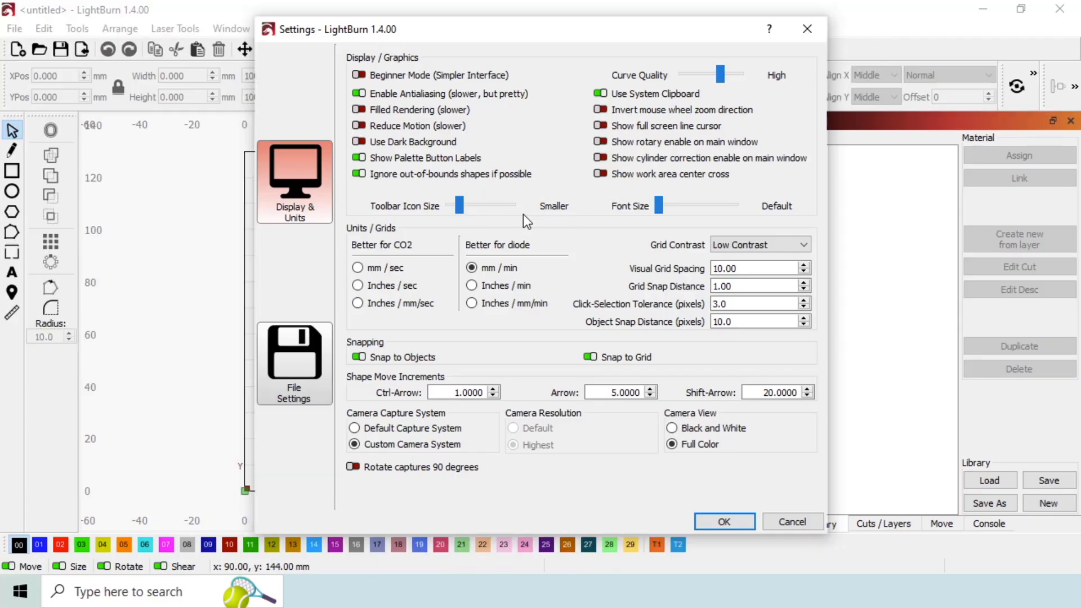
drag(658, 206, 668, 206)
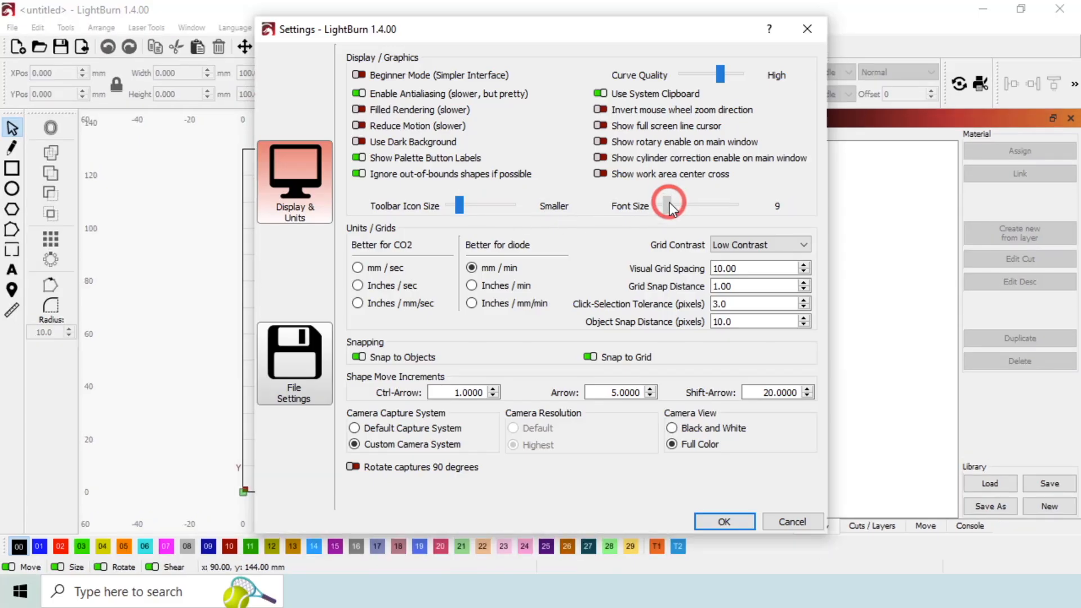
drag(667, 205, 676, 206)
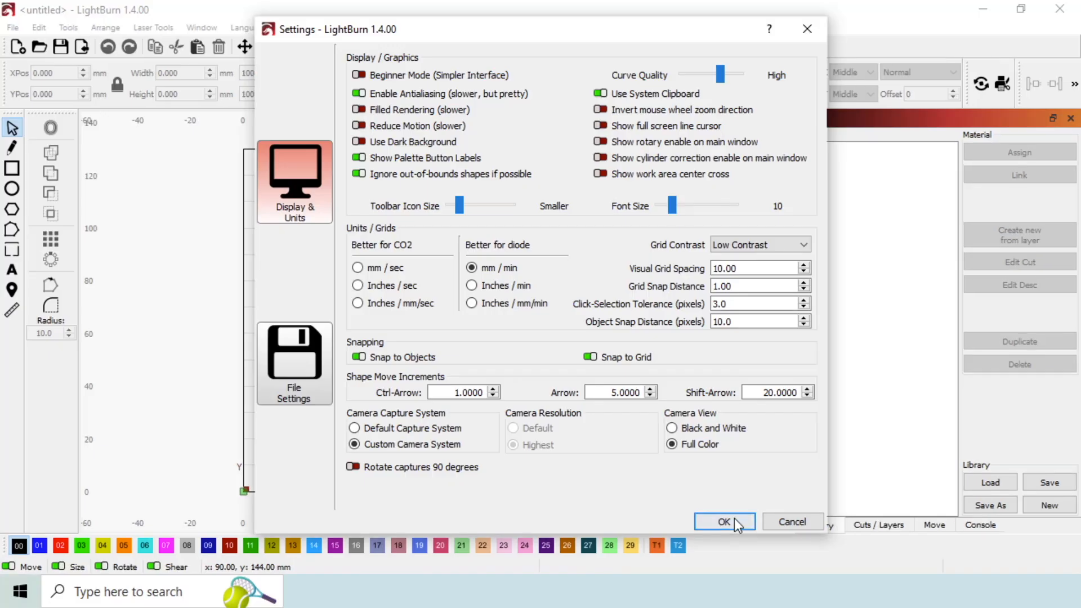
click(724, 522)
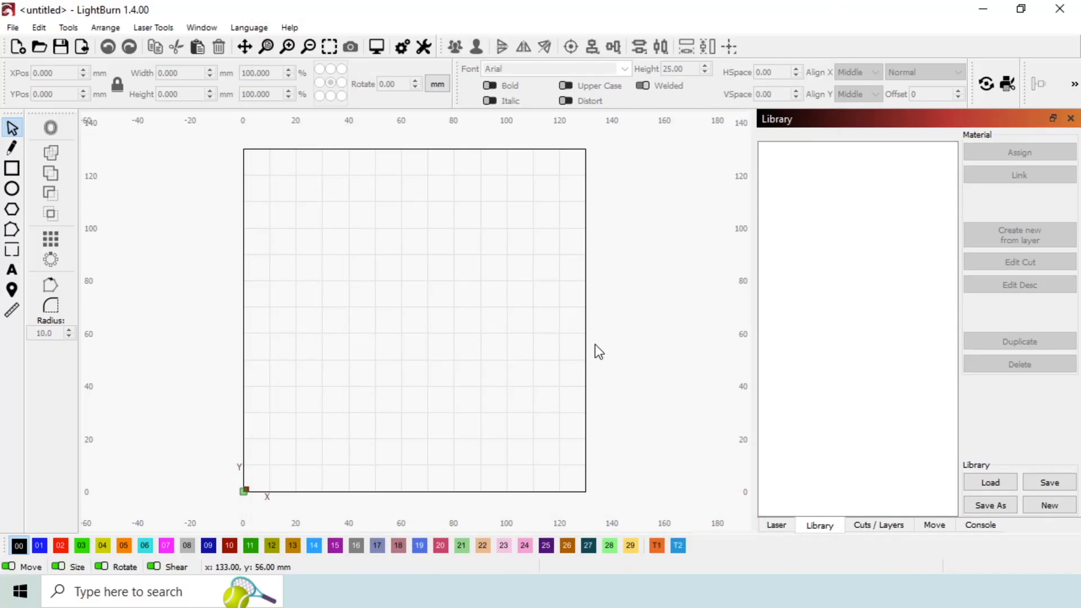
Relaunch LightBurn from the desktop shortcut and dismiss its Settings dialog
click(982, 9)
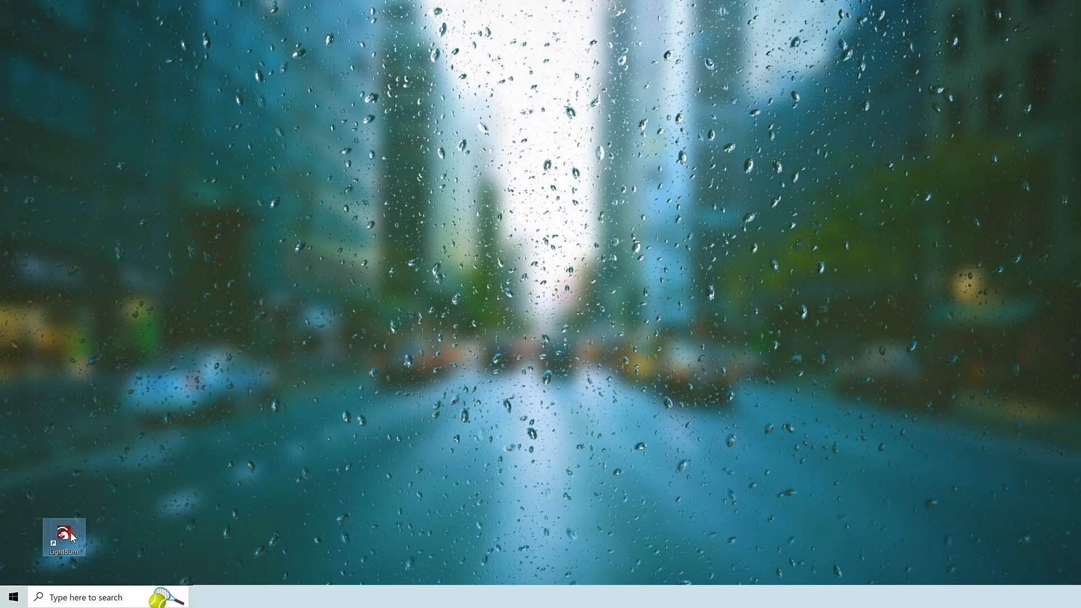
double_click(64, 537)
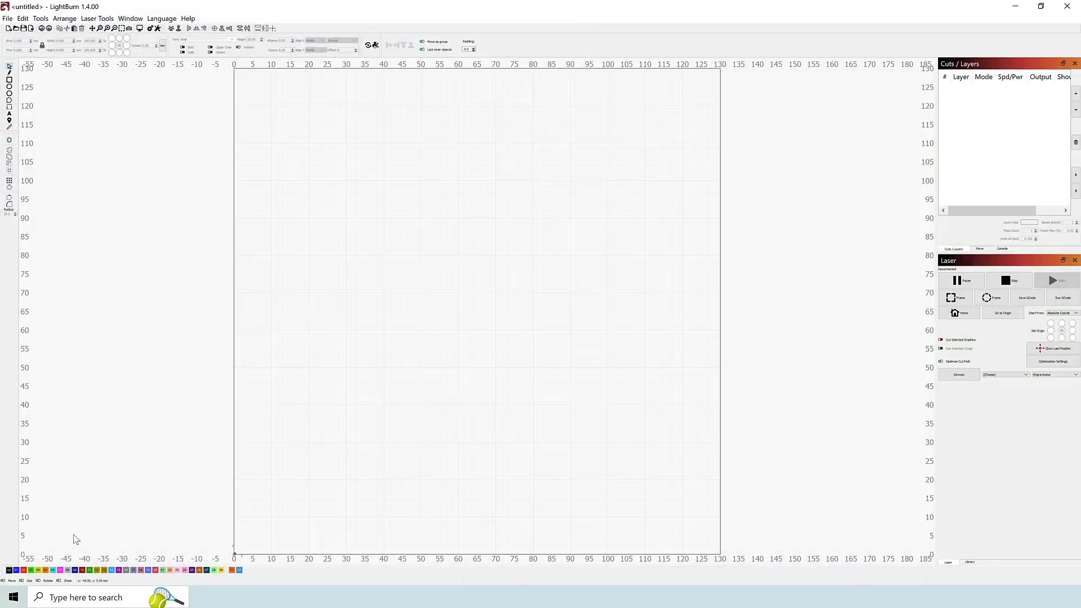
mouse_move(93, 233)
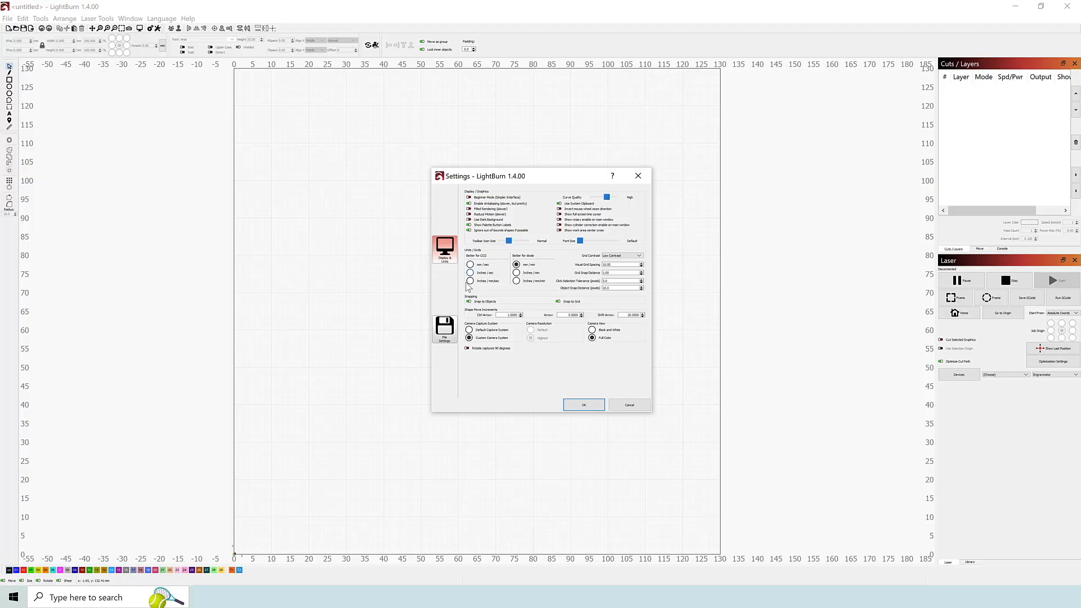
click(584, 405)
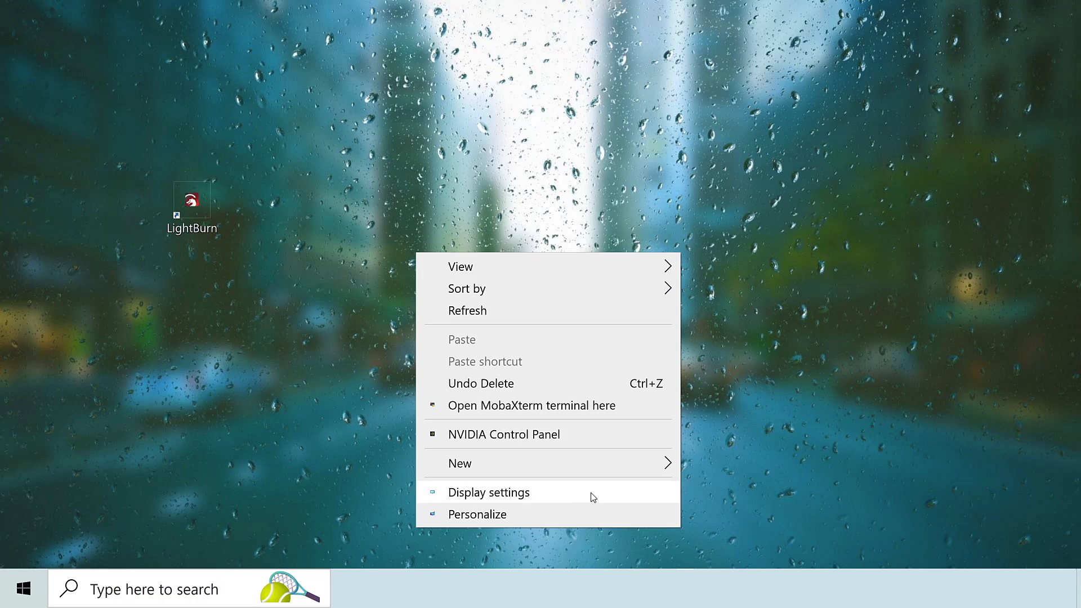
Check Windows display scaling (350%, 3840 × 2160) under Scale and layout
click(488, 492)
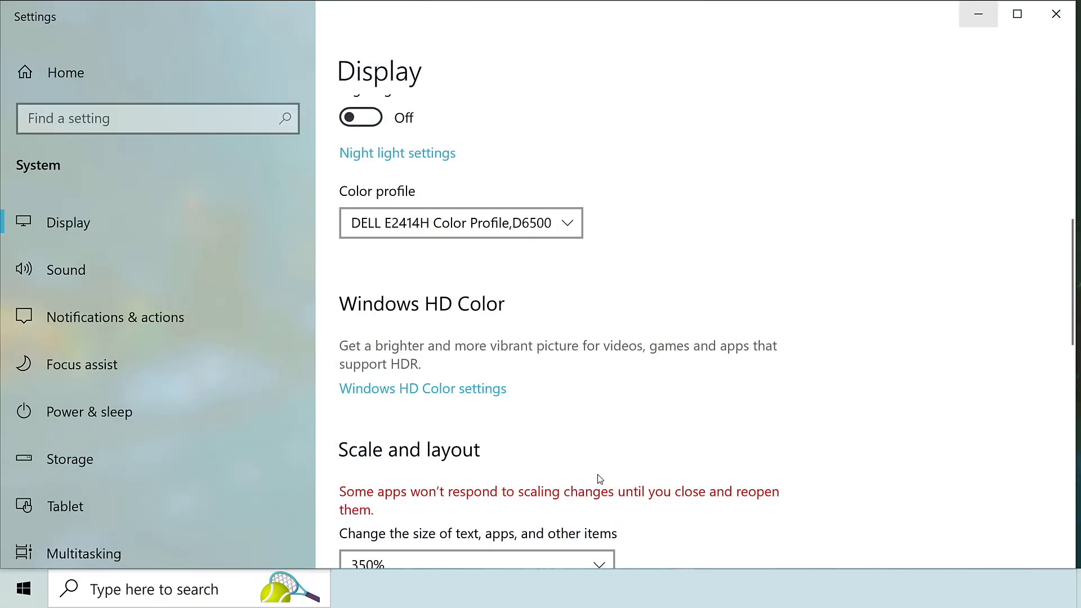
scroll(down, 3)
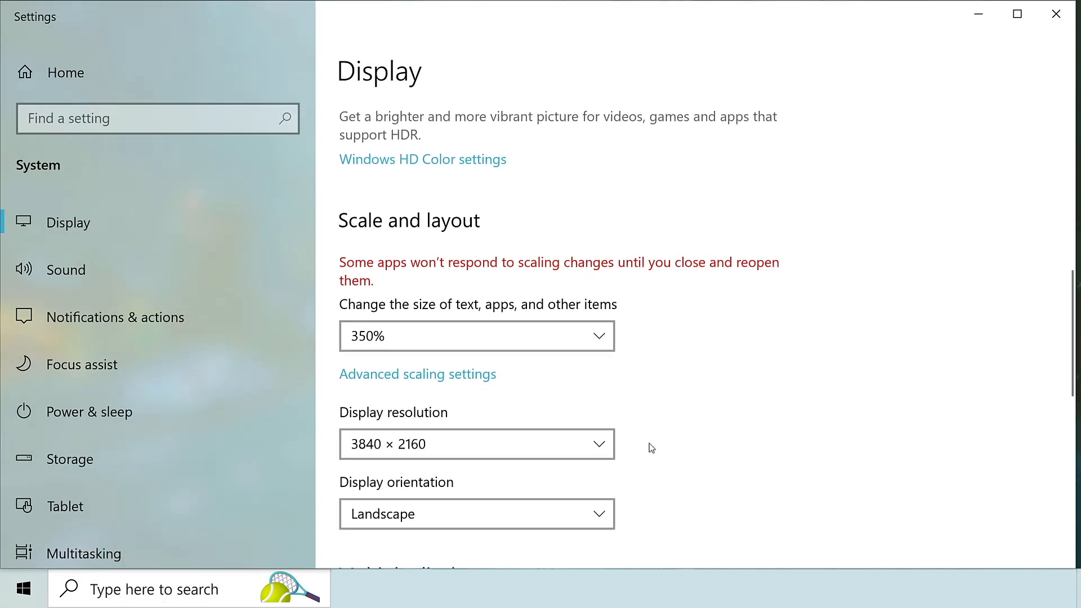
click(475, 336)
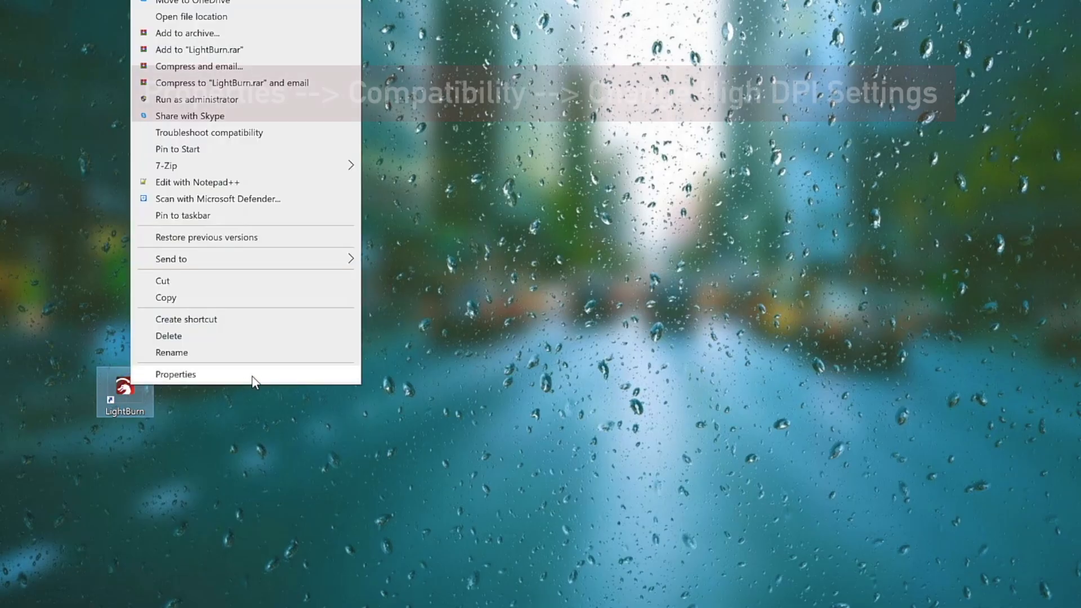
Set the LightBurn shortcut to override high-DPI scaling with System (Enhanced)
click(175, 374)
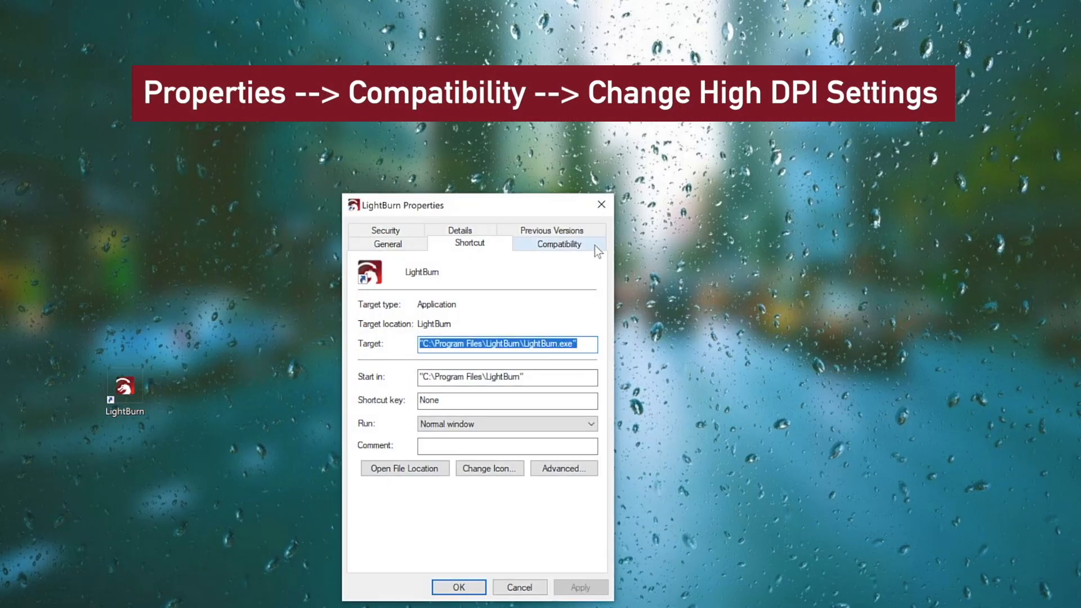
click(558, 242)
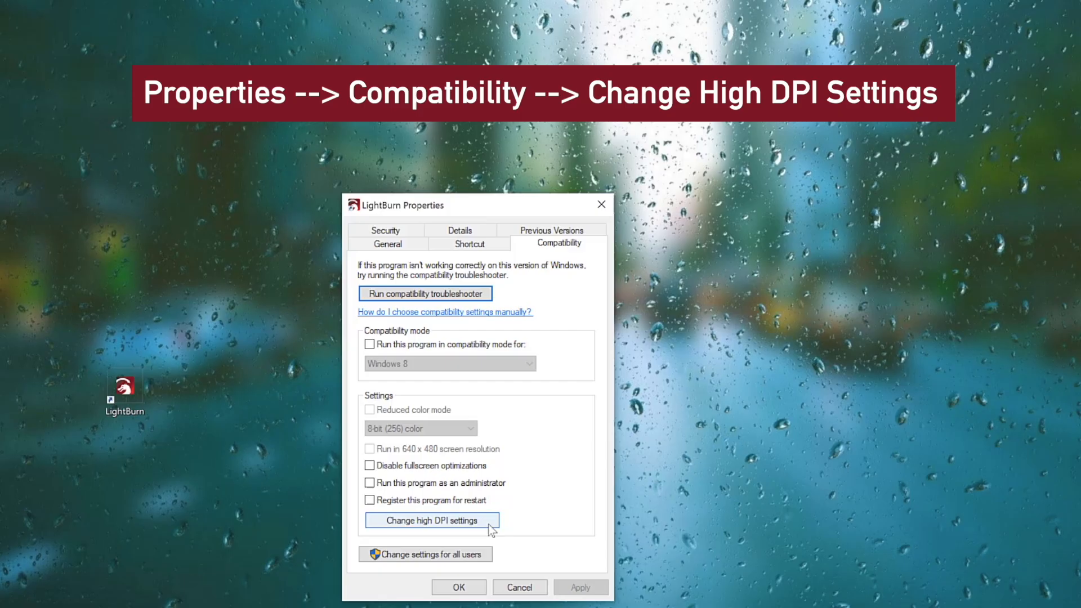
click(430, 520)
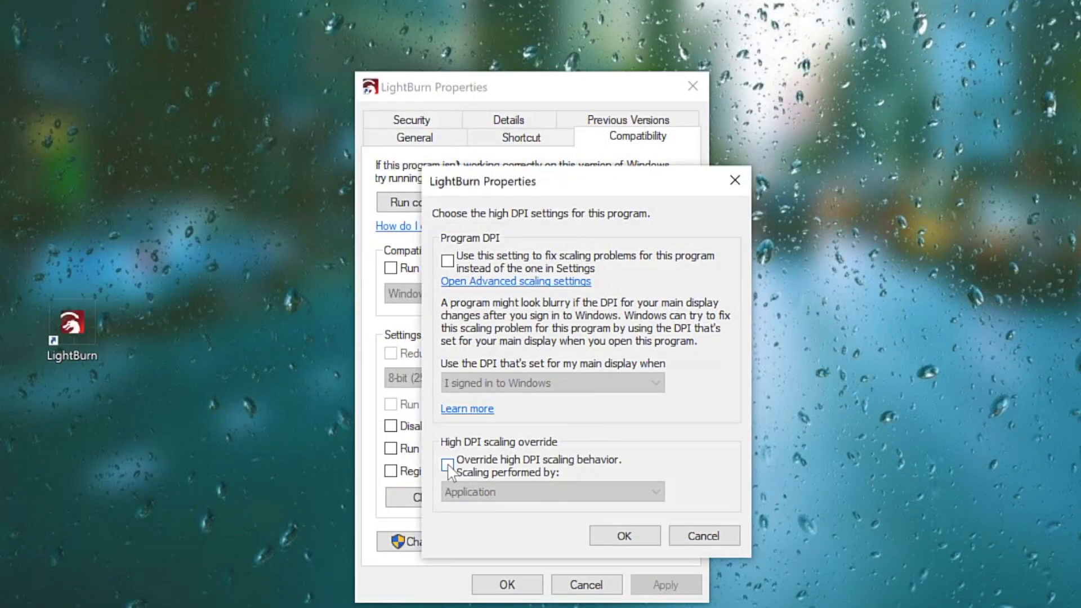
click(448, 465)
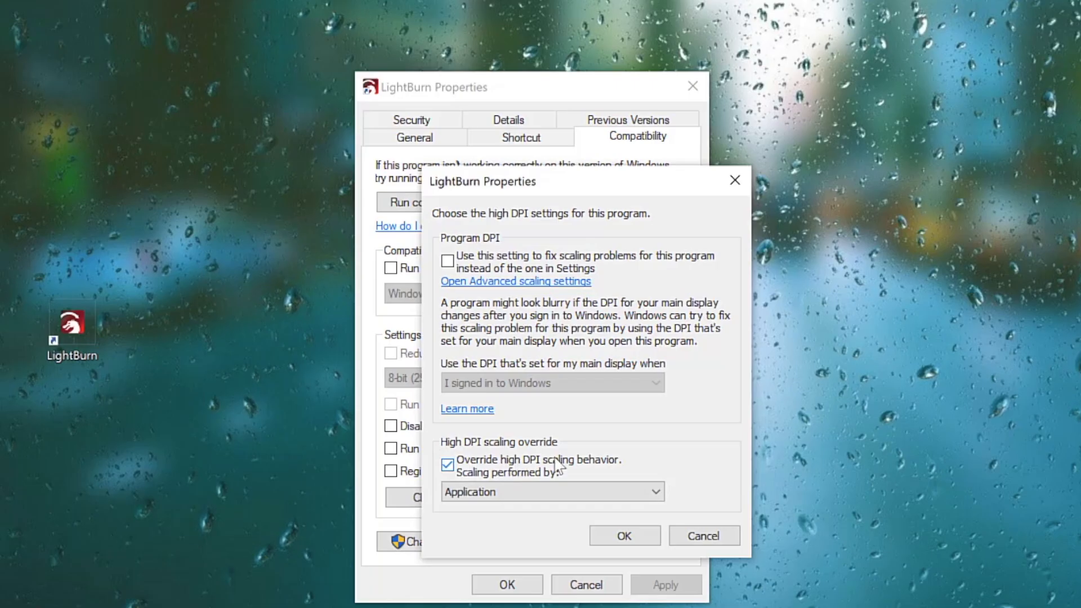
click(552, 491)
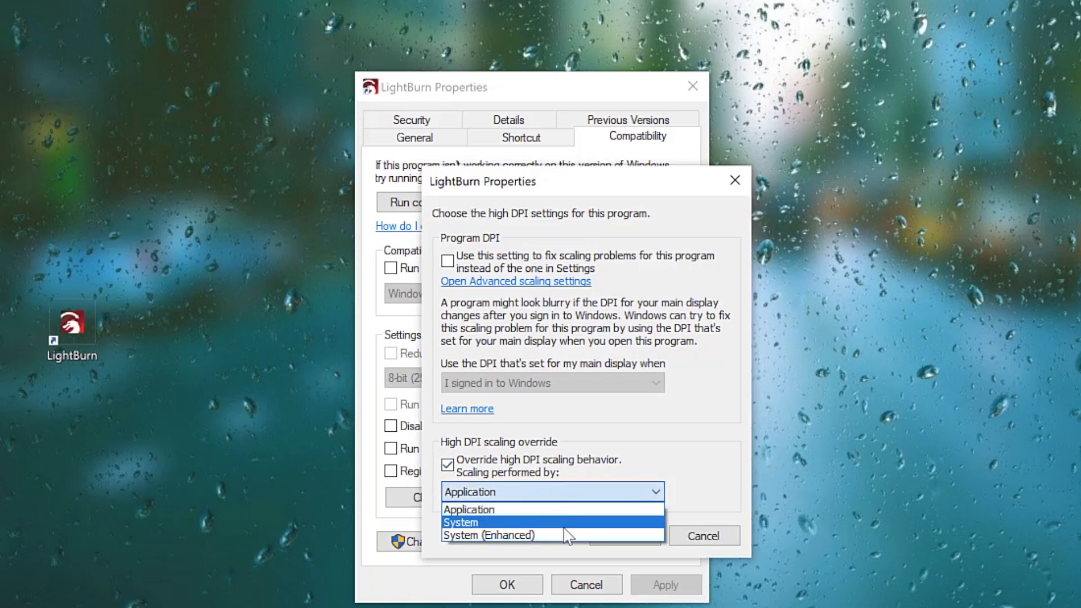
click(489, 536)
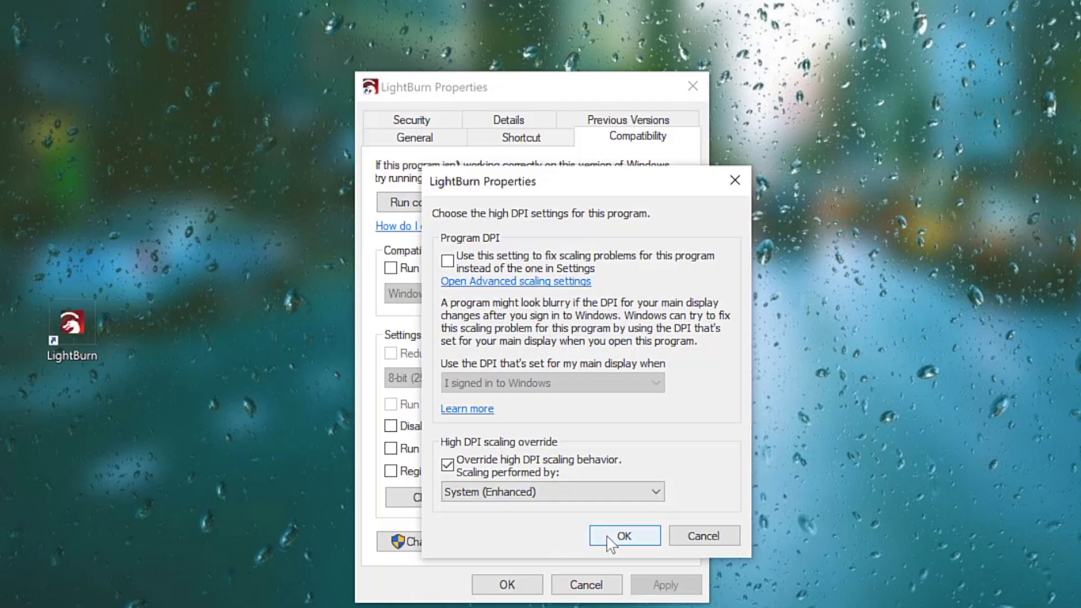
click(623, 535)
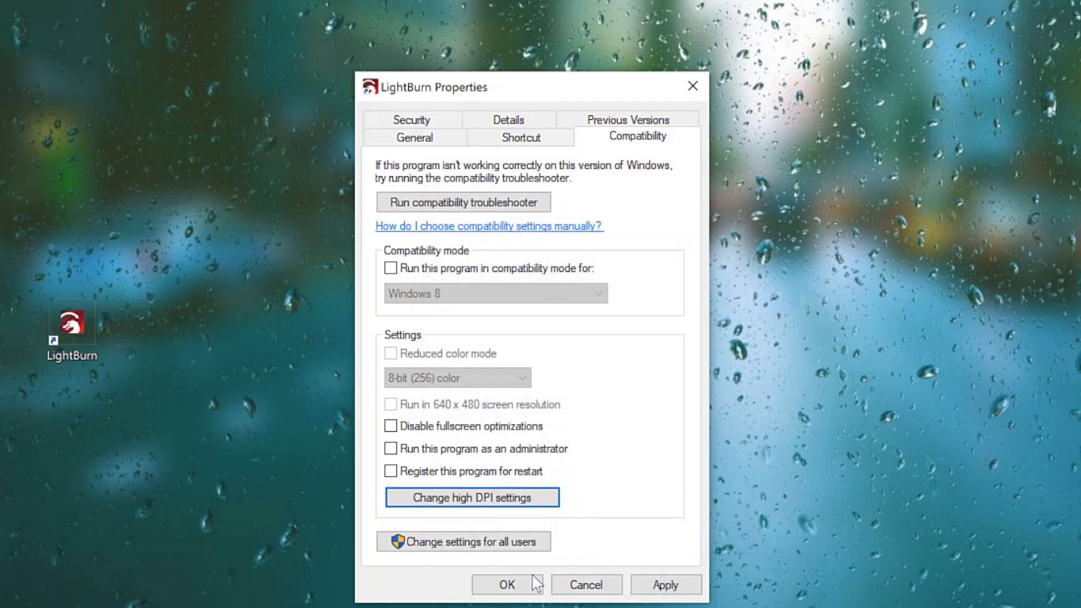
click(506, 583)
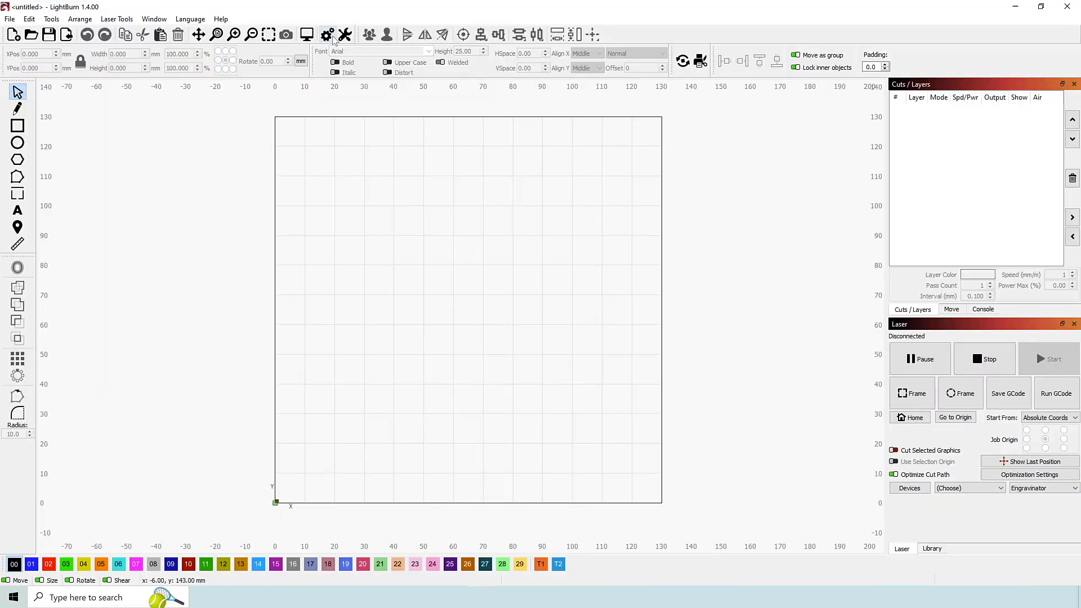
Add a round-cornered outward offset of 3.00 around the No Parking sign
click(326, 34)
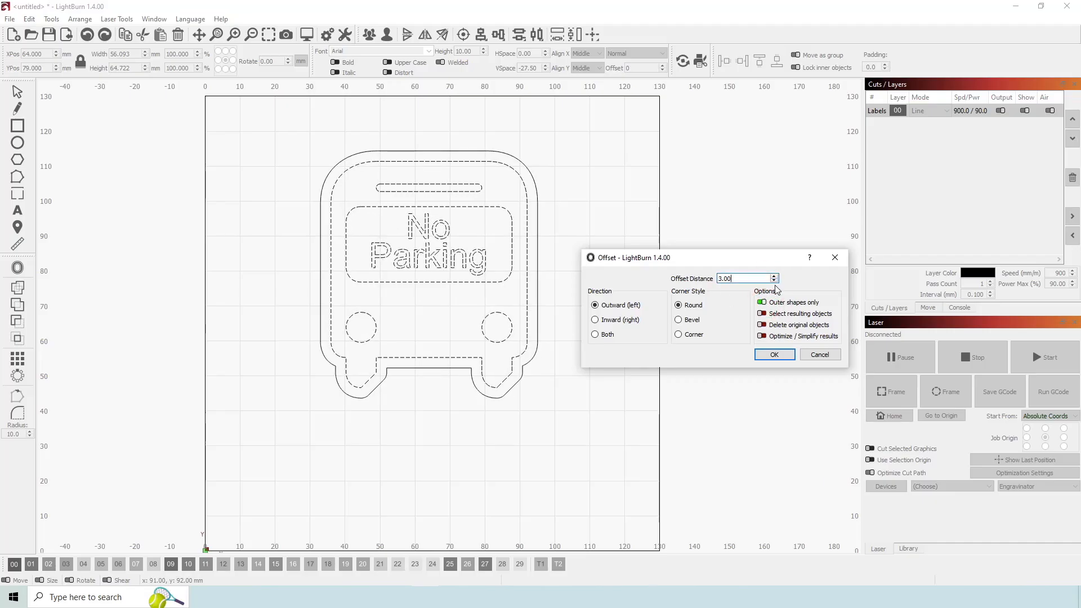
click(773, 354)
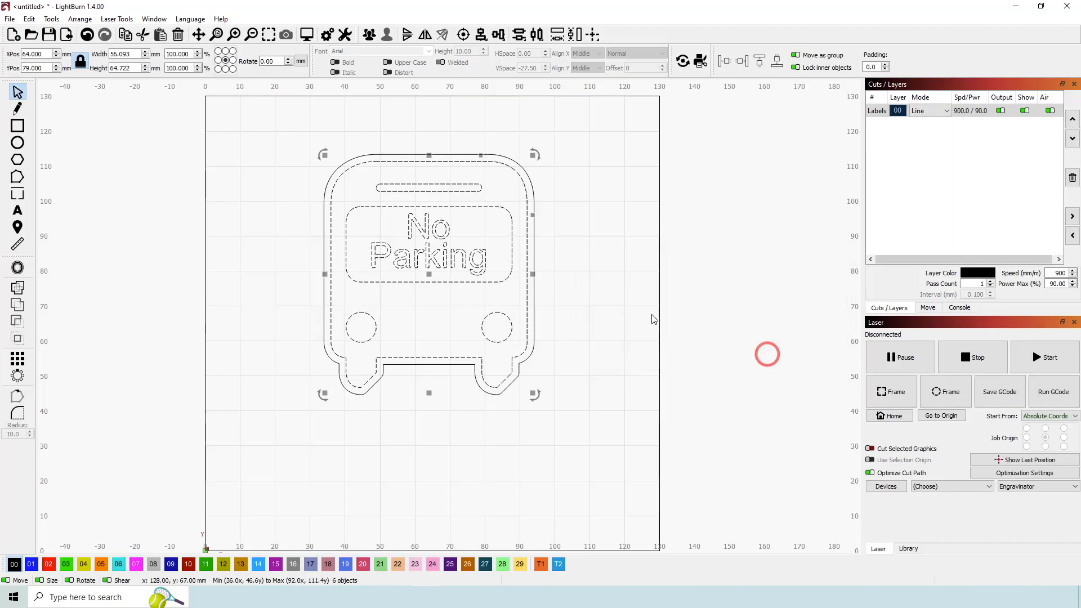